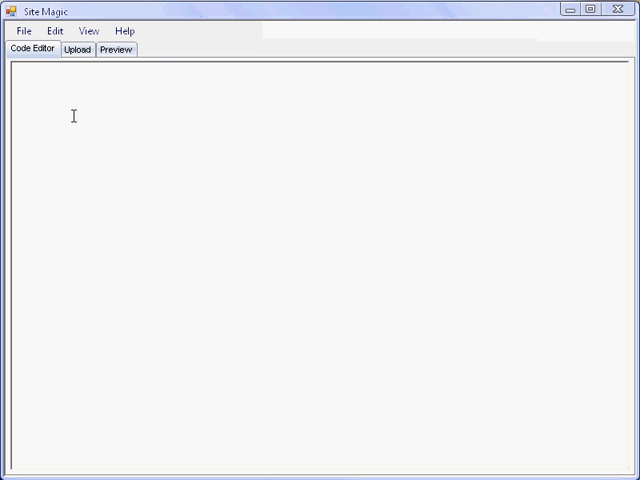
{"action": "mouse_move", "coordinate": [92, 118]}
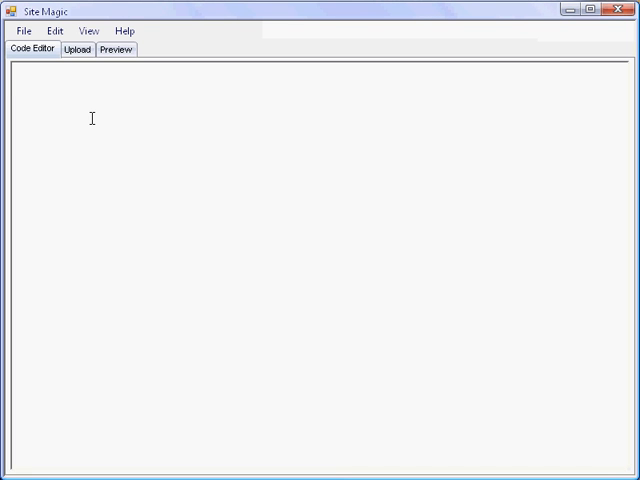
Write <html><body>hello world!</body></html> and check the rendered page in Preview.
{"action": "type", "text": "<html>"}
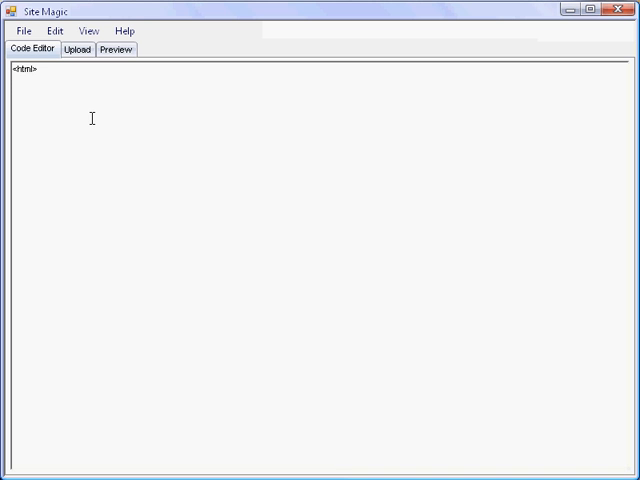
{"action": "type", "text": "<bod"}
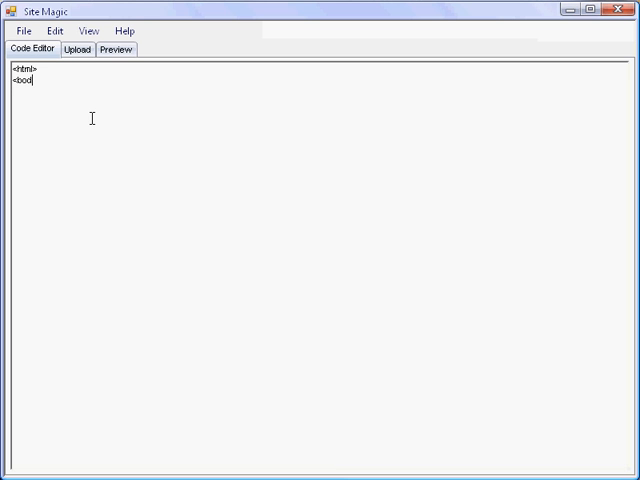
{"action": "type", "text": "y>"}
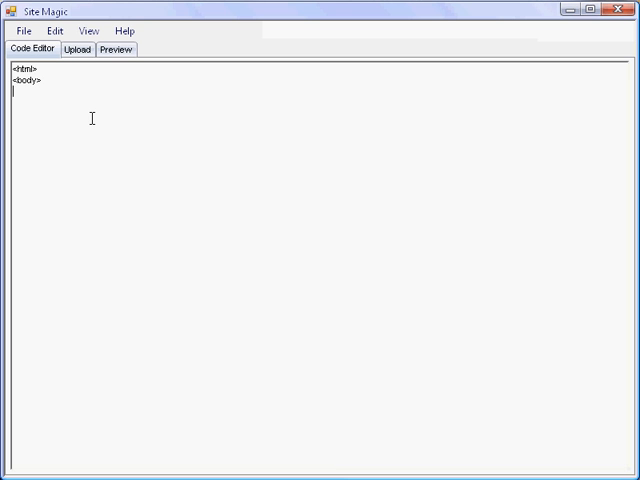
{"action": "type", "text": "hello"}
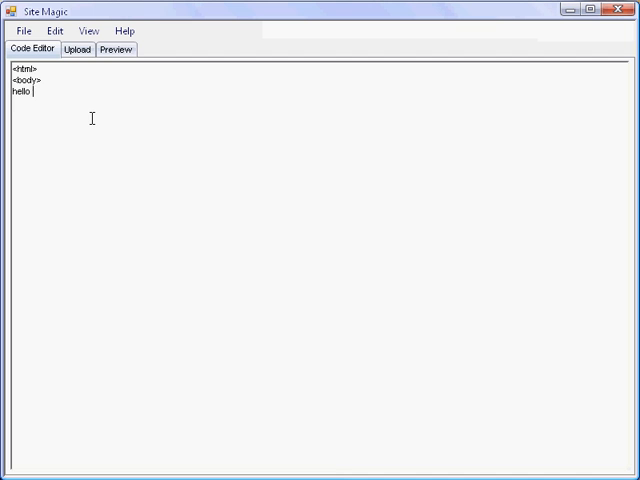
{"action": "type", "text": "world!"}
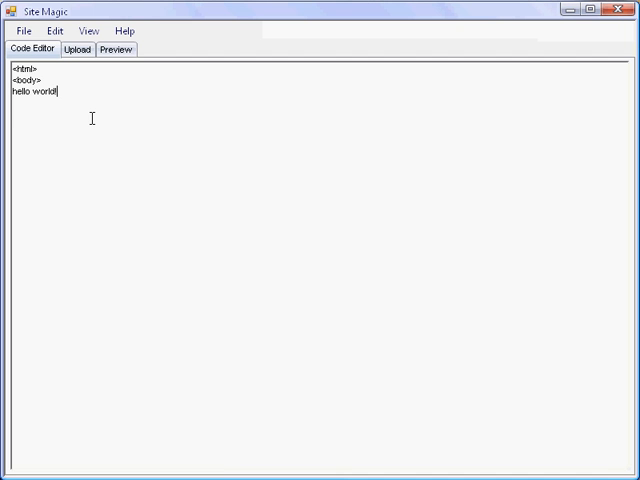
{"action": "type", "text": "<bo"}
{"action": "type", "text": "</html>"}
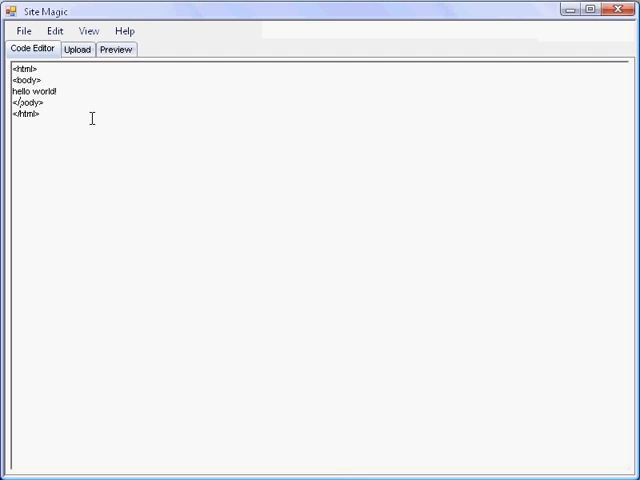
{"action": "left_click", "coordinate": [114, 50]}
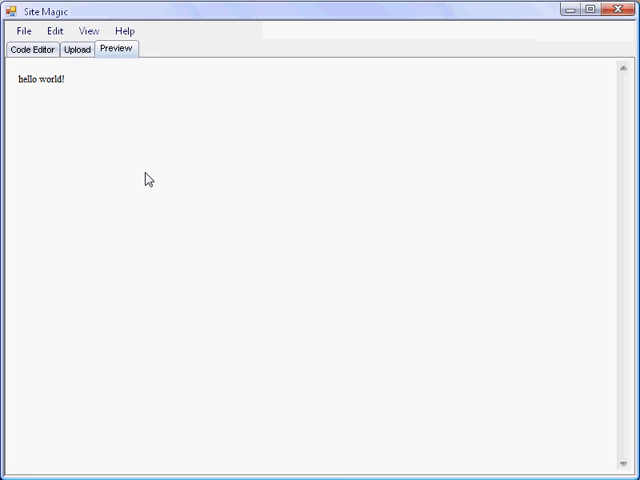
{"action": "left_click", "coordinate": [31, 50]}
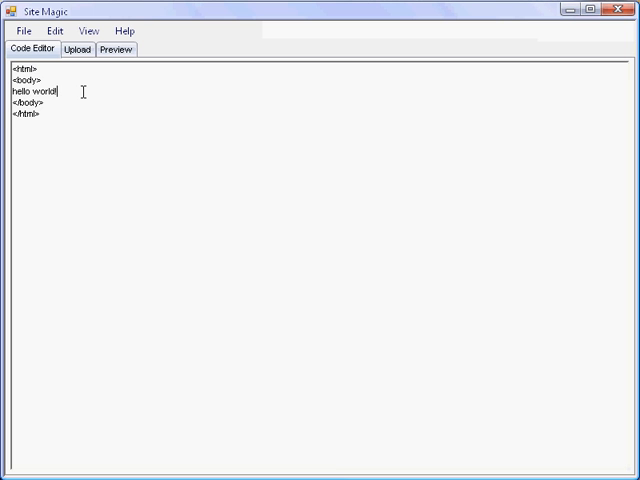
Add the line 'hello human!' to the body and preview the page.
{"action": "type", "text": "hello"}
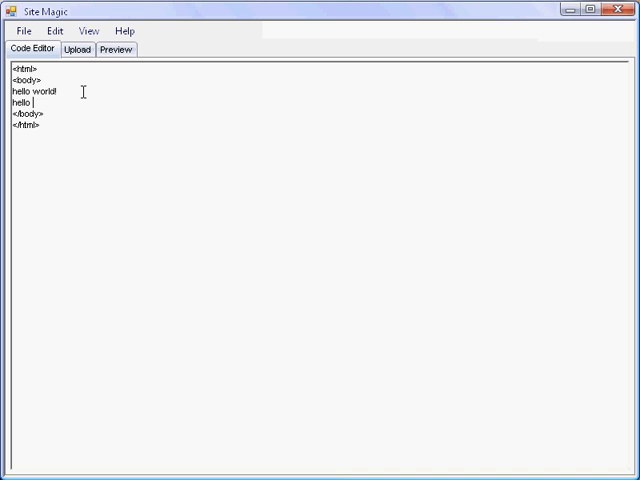
{"action": "type", "text": "human!"}
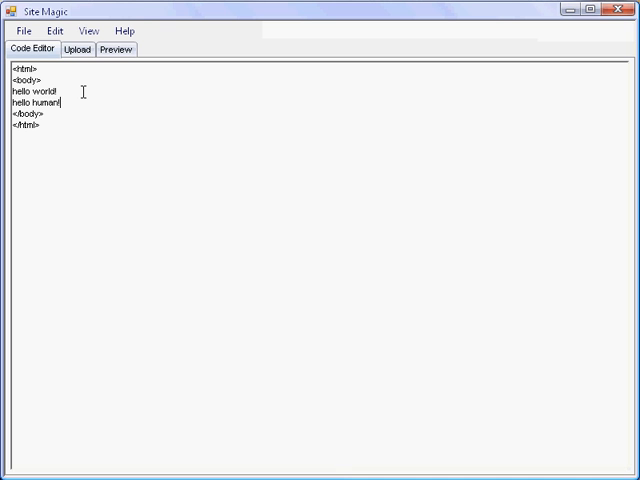
{"action": "left_click", "coordinate": [115, 50]}
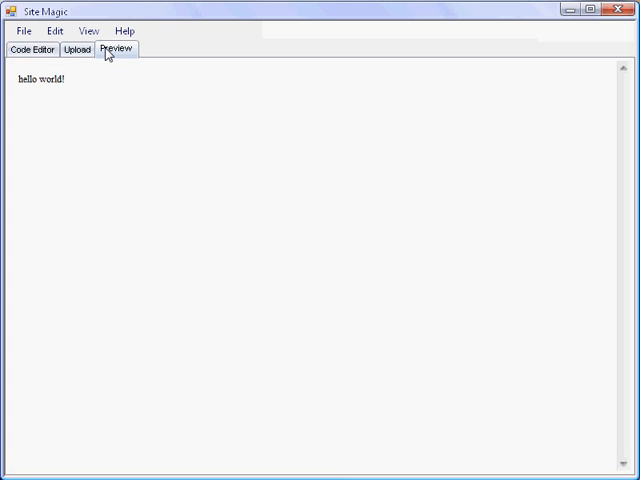
{"action": "left_click", "coordinate": [31, 50]}
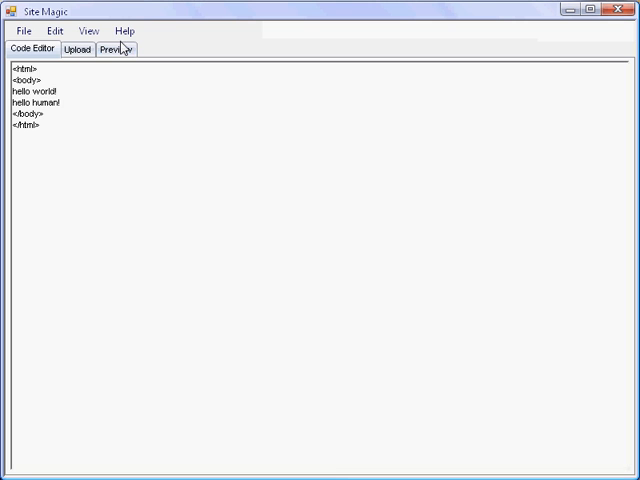
{"action": "left_click", "coordinate": [116, 50]}
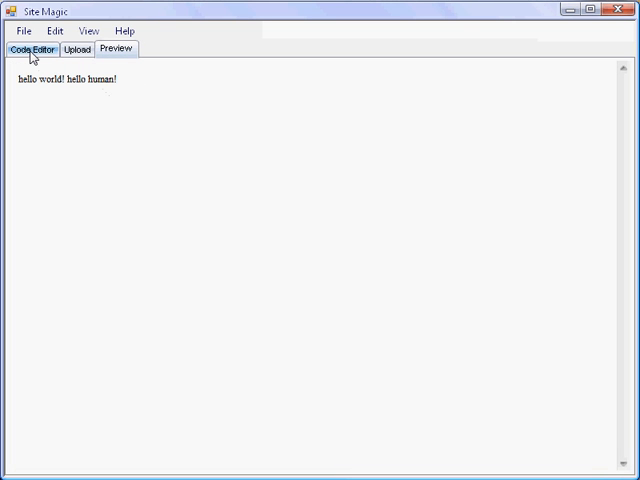
{"action": "left_click", "coordinate": [35, 50]}
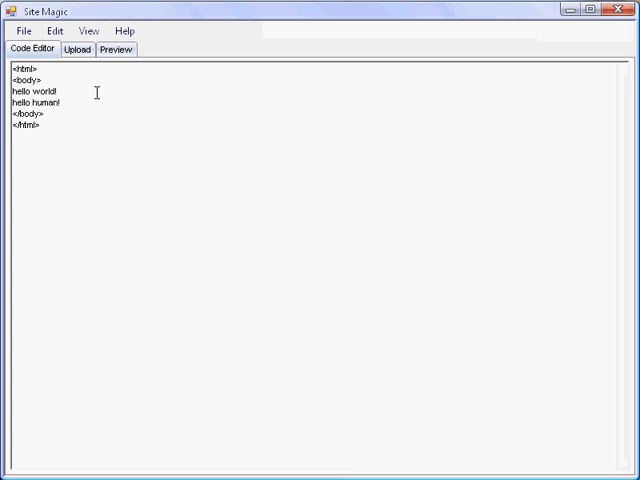
Insert a new line and a second <br> after 'hello human!'.
{"action": "key", "text": "Enter"}
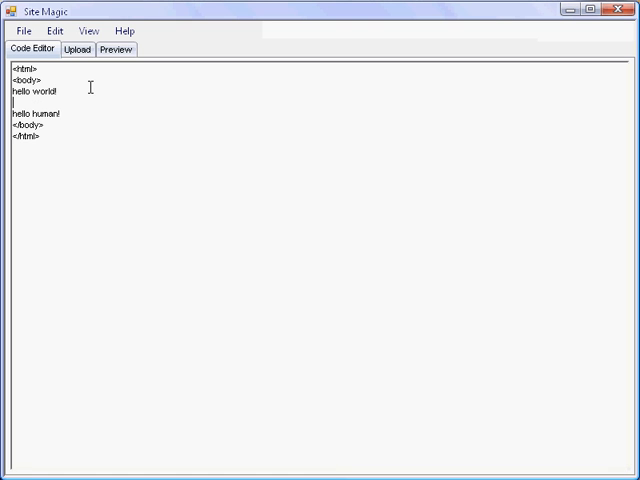
{"action": "left_click", "coordinate": [115, 50]}
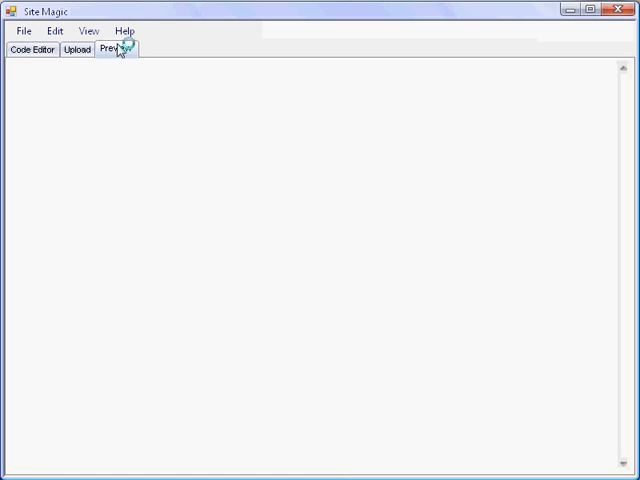
{"action": "left_click", "coordinate": [32, 50]}
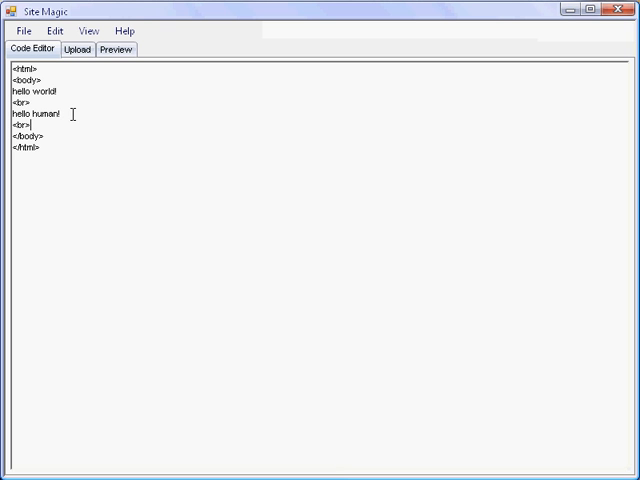
{"action": "type", "text": "<br>"}
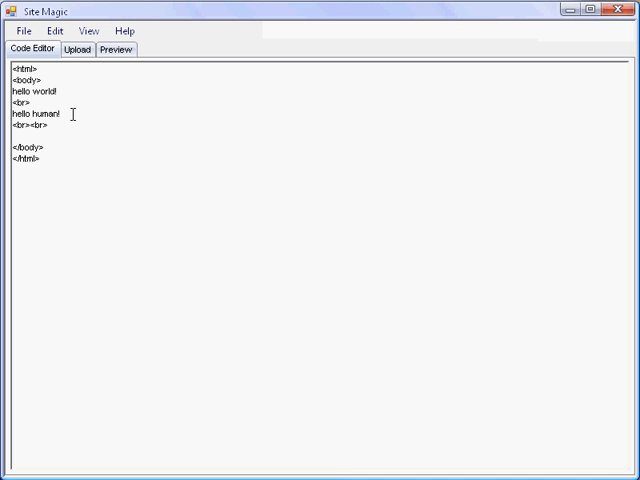
Start a table with border="8" and its opening <tr><td> tags.
{"action": "type", "text": "<tab>"}
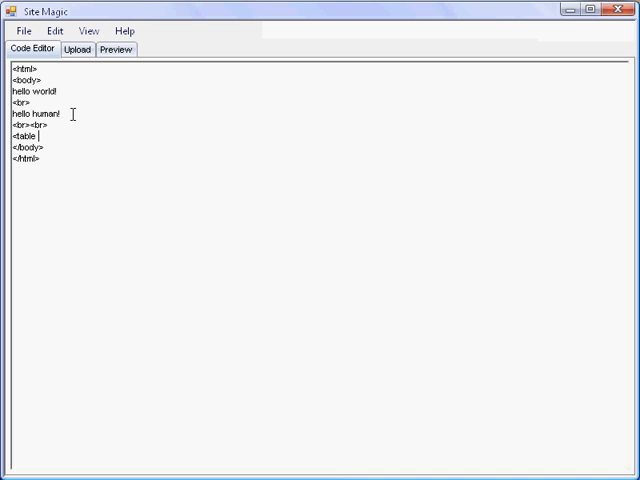
{"action": "type", "text": "border="}
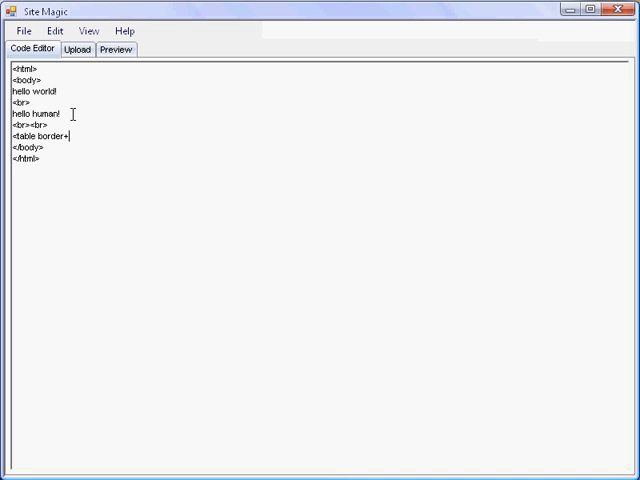
{"action": "type", "text": "\"=\"8\""}
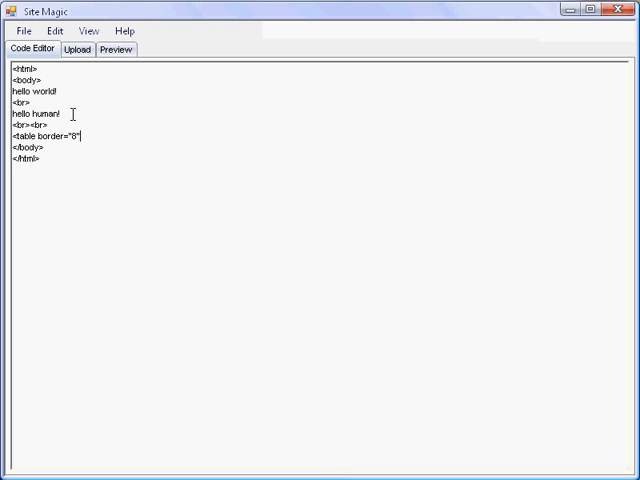
{"action": "type", "text": "<"}
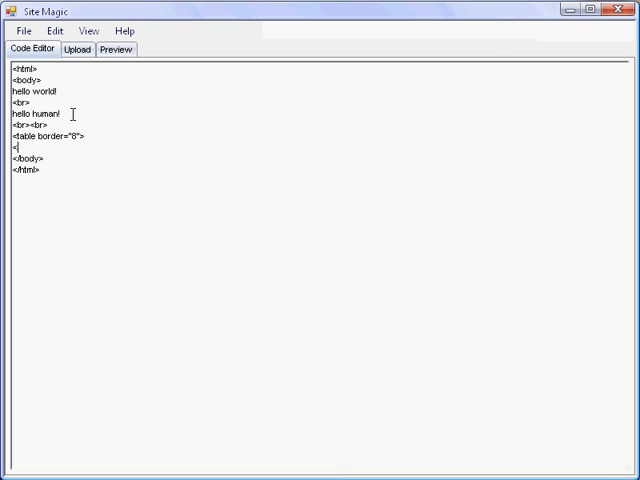
{"action": "type", "text": "tr>"}
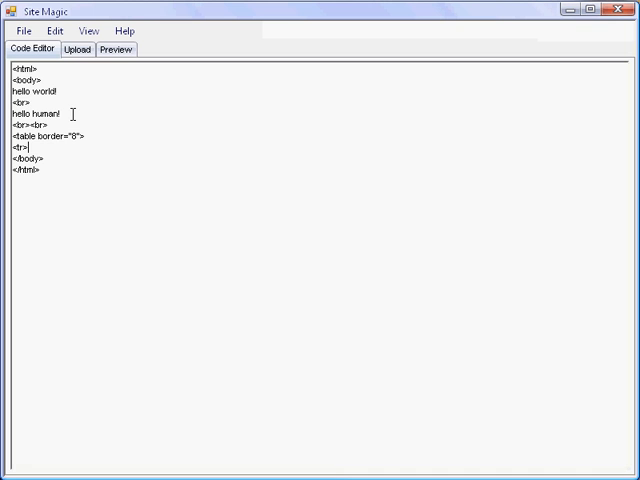
{"action": "type", "text": "<td>"}
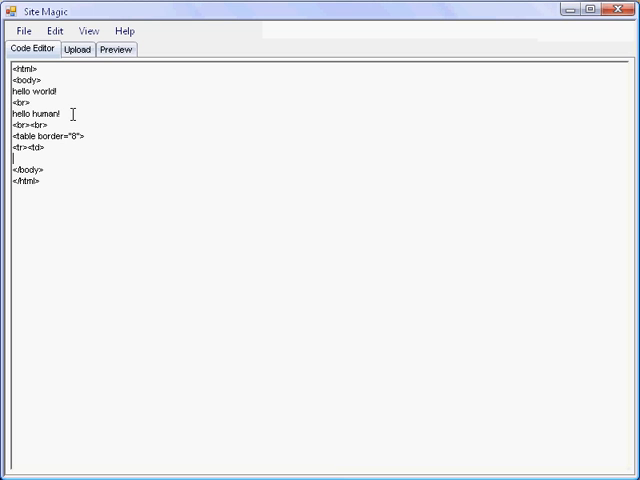
Fill the cell with 'run human! run!', close the table tags, and preview.
{"action": "type", "text": "run"}
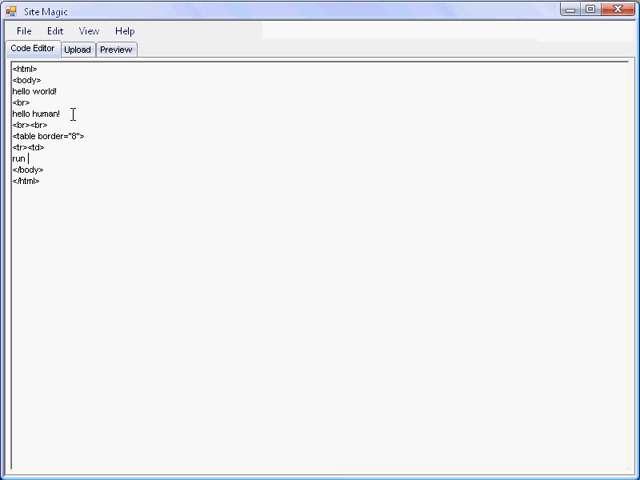
{"action": "type", "text": "human!"}
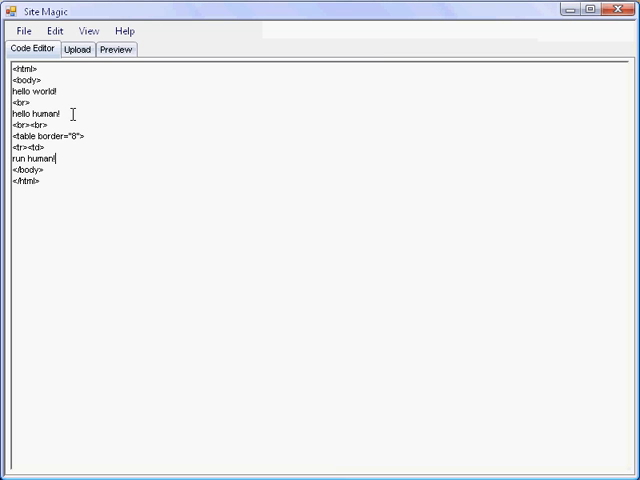
{"action": "type", "text": "run!"}
{"action": "type", "text": "</"}
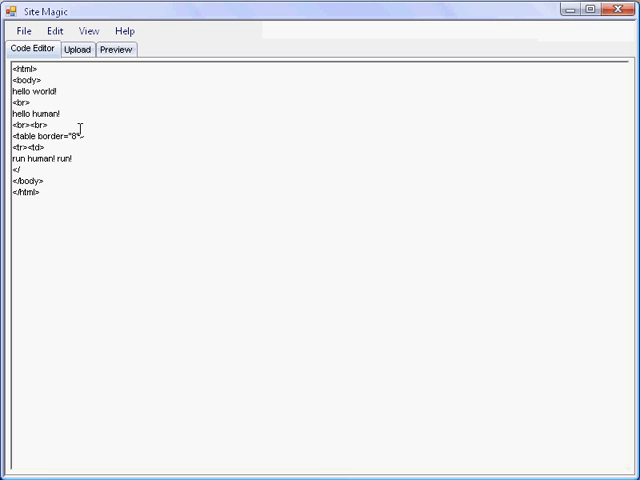
{"action": "type", "text": "td"}
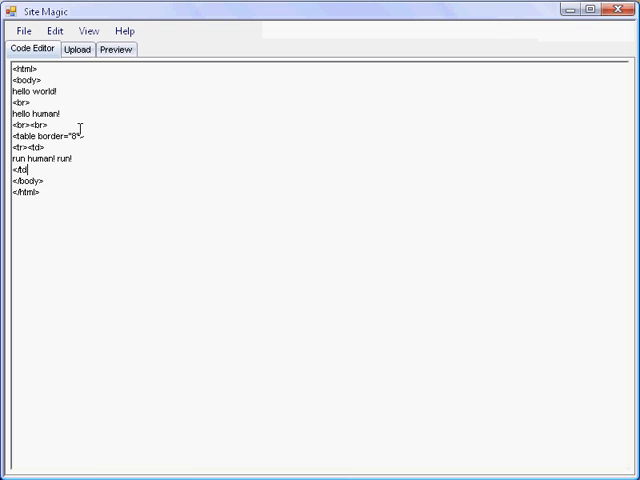
{"action": "type", "text": "="}
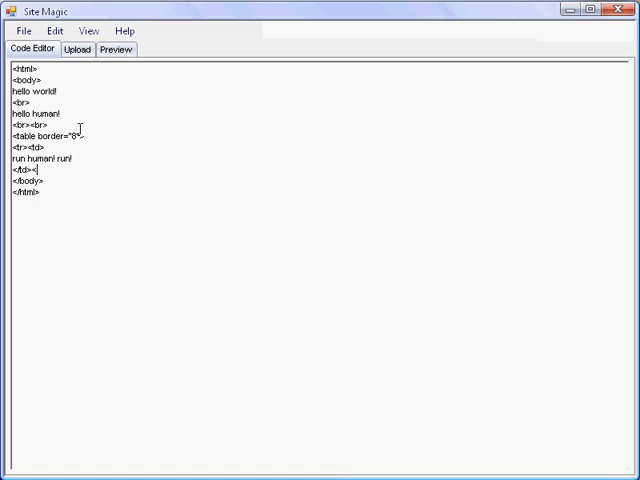
{"action": "type", "text": "<tr>"}
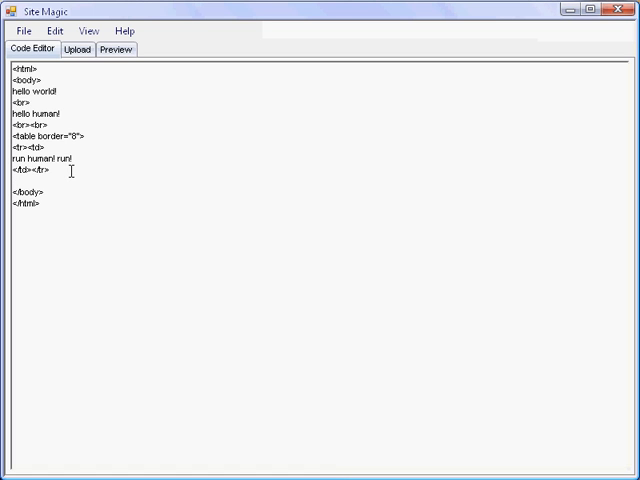
{"action": "type", "text": "</table>"}
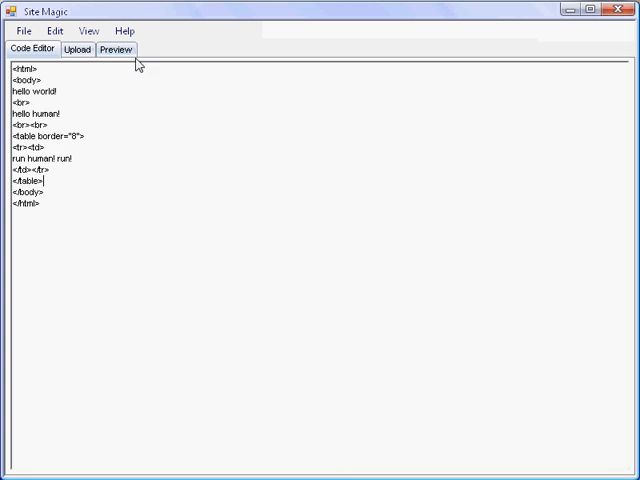
{"action": "left_click", "coordinate": [115, 50]}
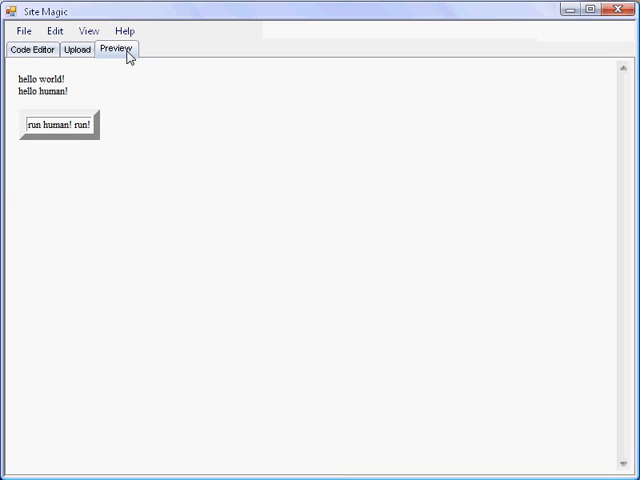